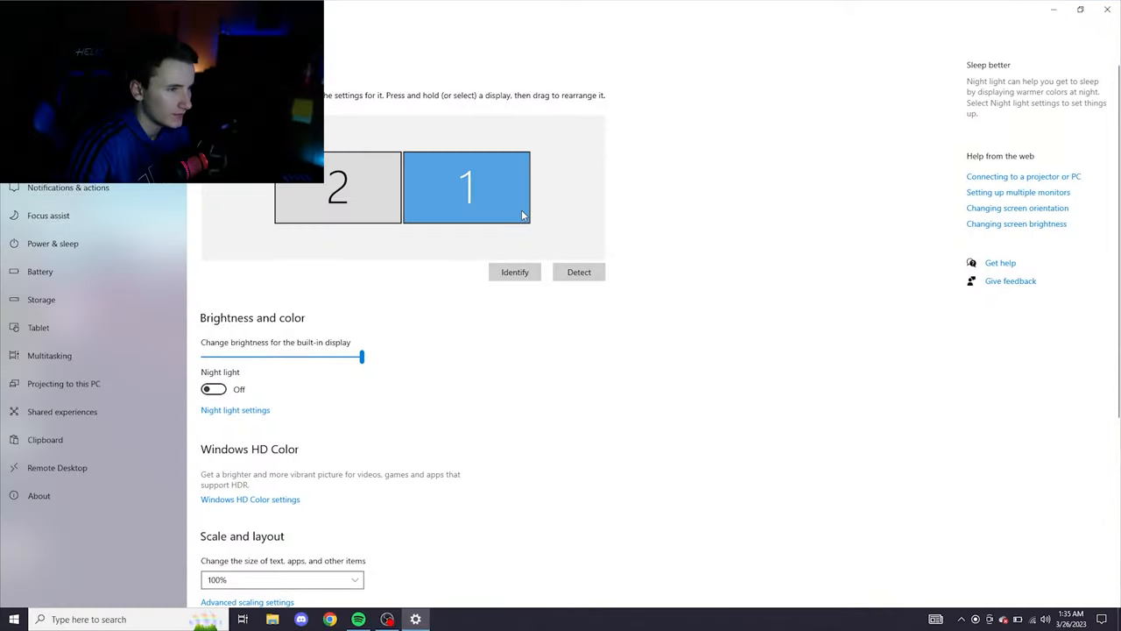
# - Review the Display resolution list with 1920 × 1080 (Recommended) kept for the monitor
pyautogui.scroll(-3)
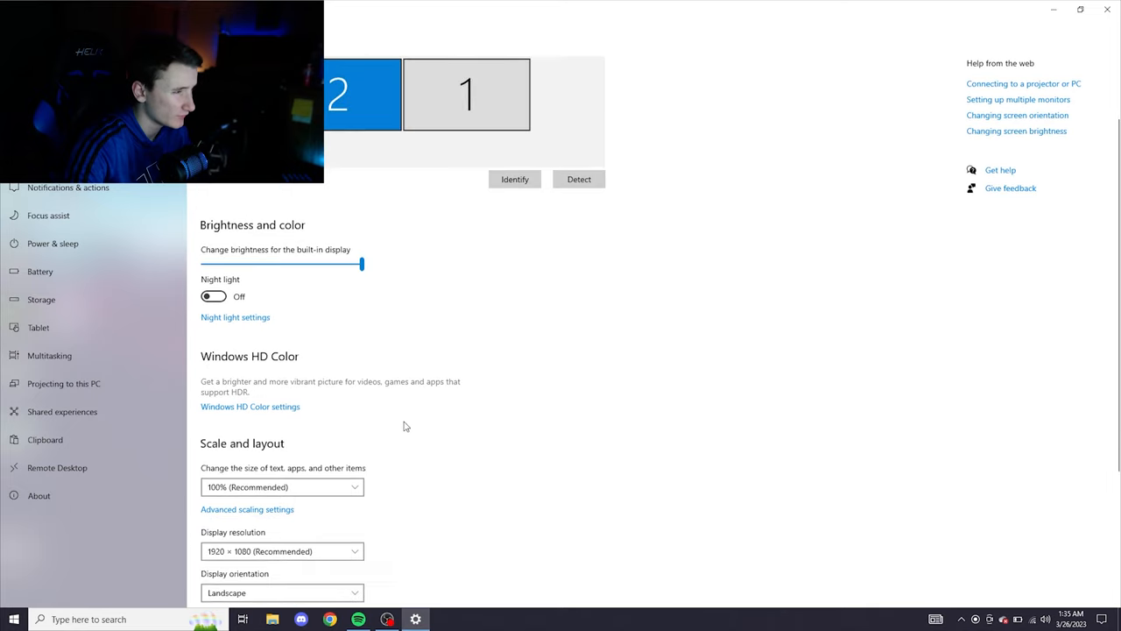
pyautogui.click(280, 550)
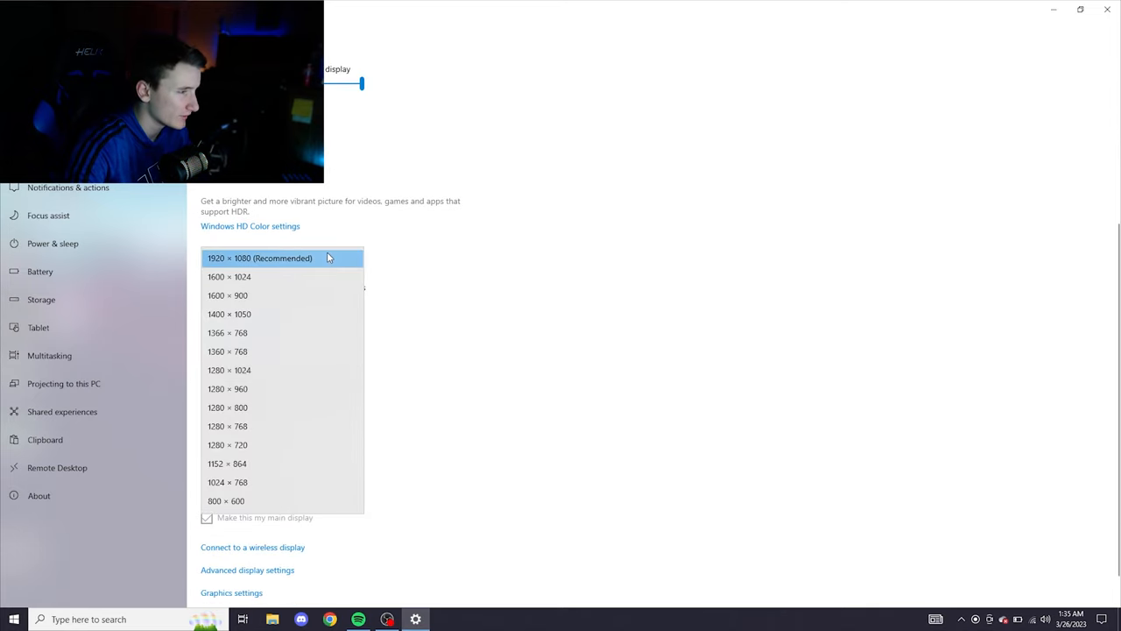
pyautogui.moveTo(383, 279)
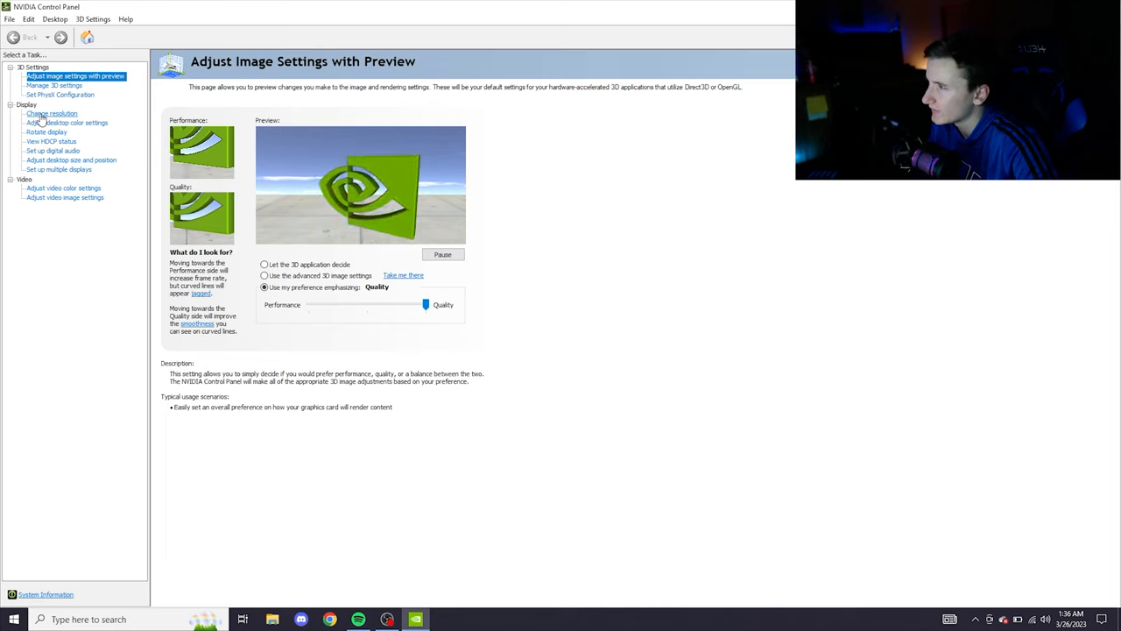
# - In Change resolution, select 1920 × 1080 for the external monitor with its refresh rate
pyautogui.click(52, 112)
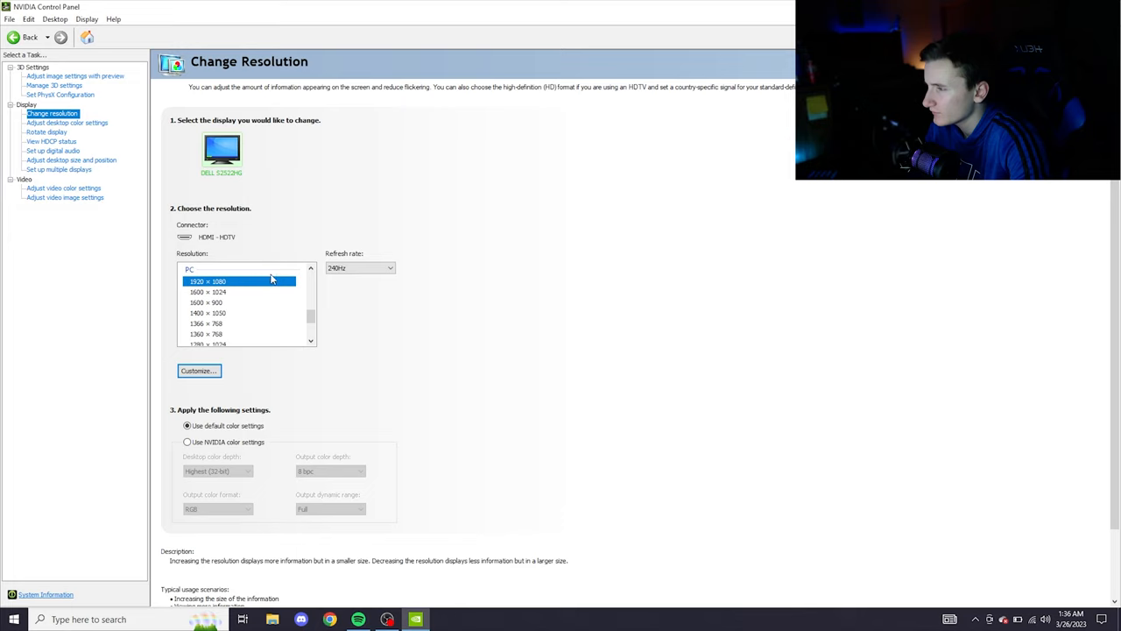
pyautogui.moveTo(231, 296)
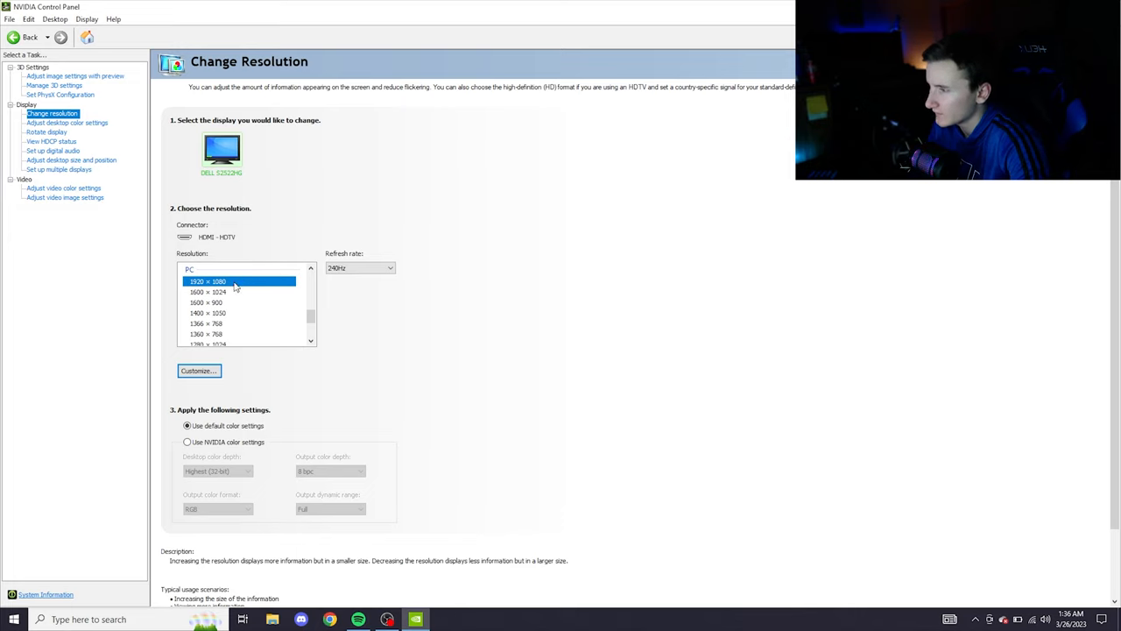
pyautogui.click(360, 267)
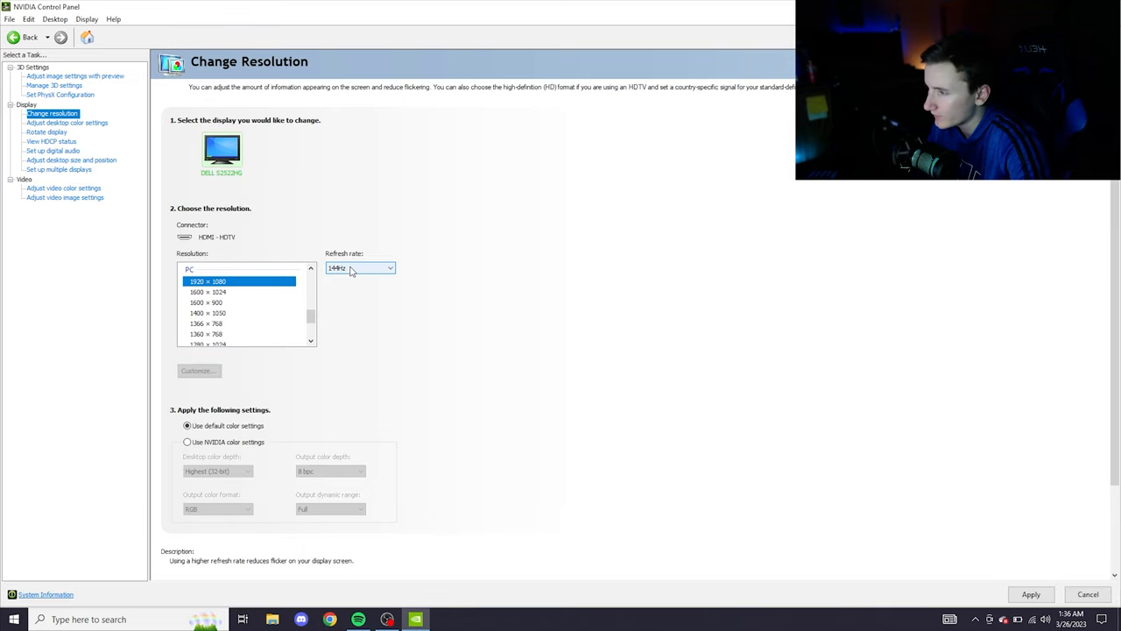
pyautogui.click(361, 267)
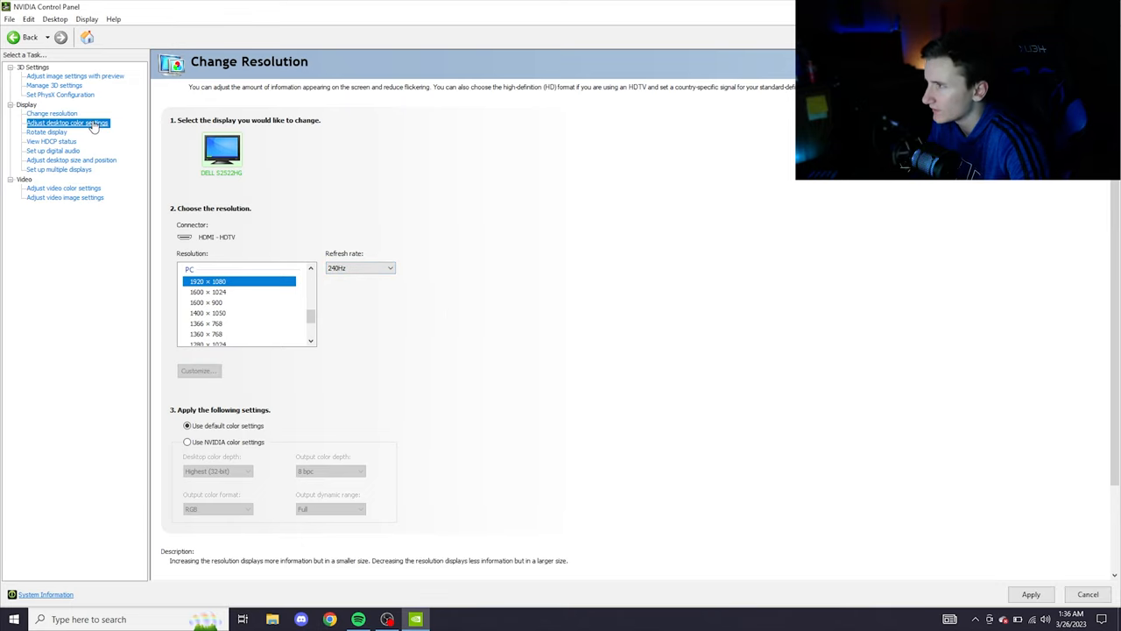
# - Raise Digital vibrance past 50% in desktop colour settings, apply and confirm keeping it
pyautogui.click(67, 123)
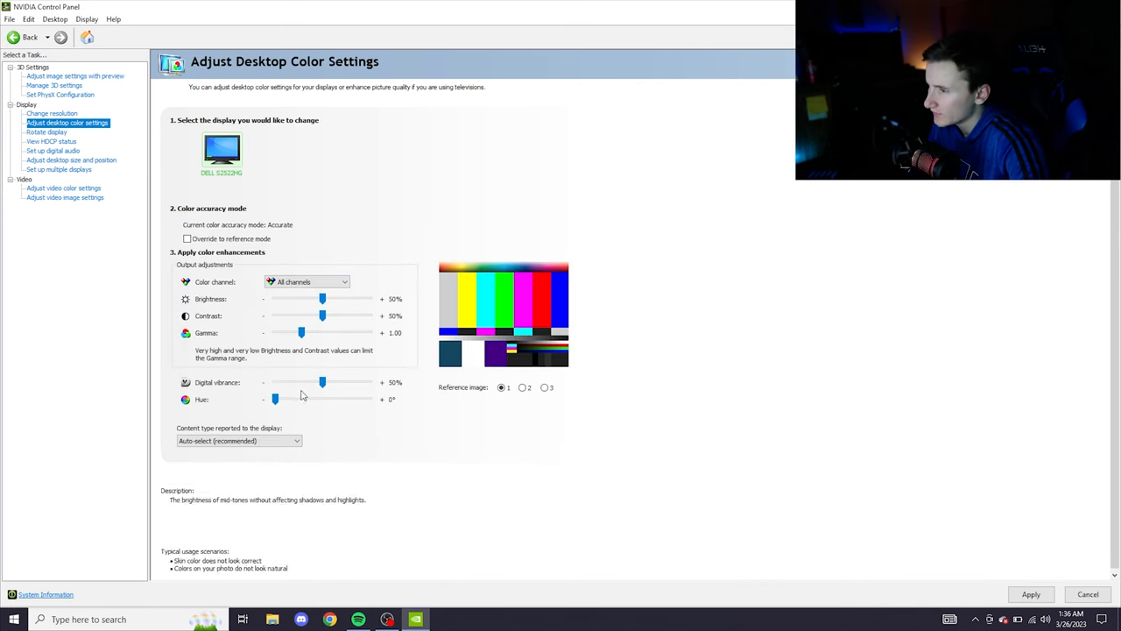
pyautogui.moveTo(322, 382); pyautogui.dragTo(331, 382)
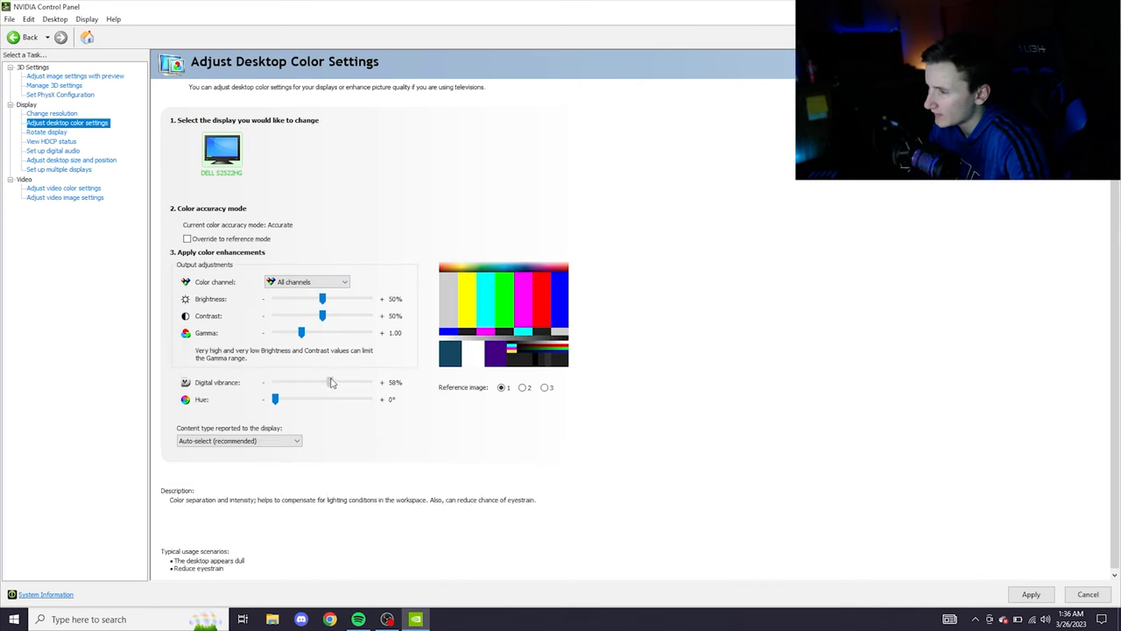
pyautogui.moveTo(311, 382); pyautogui.dragTo(337, 382)
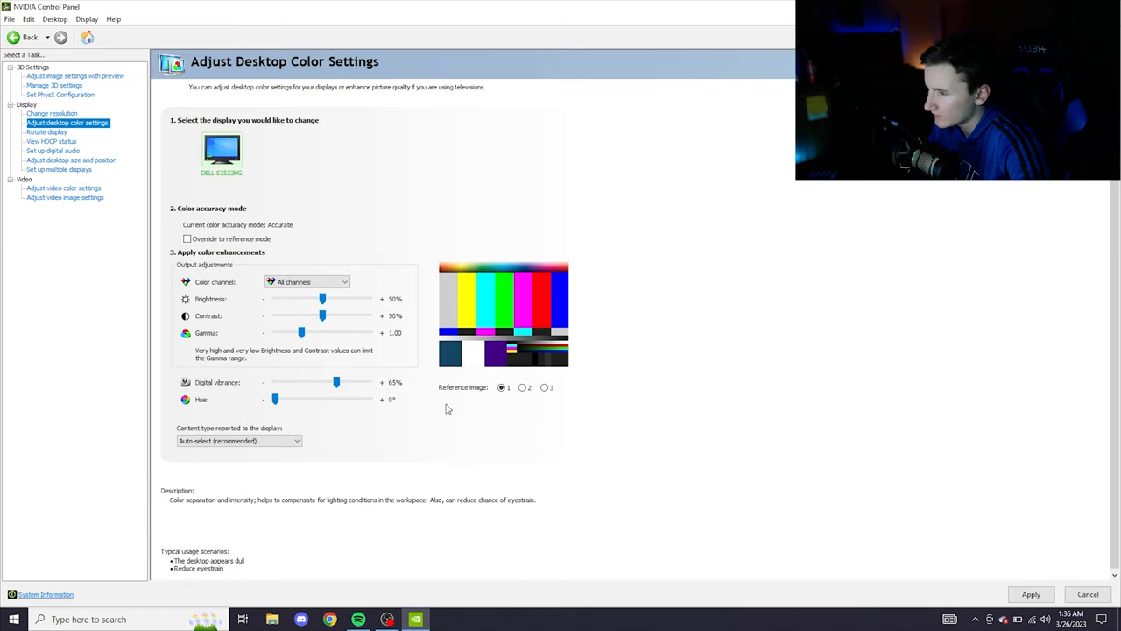
pyautogui.moveTo(719, 477)
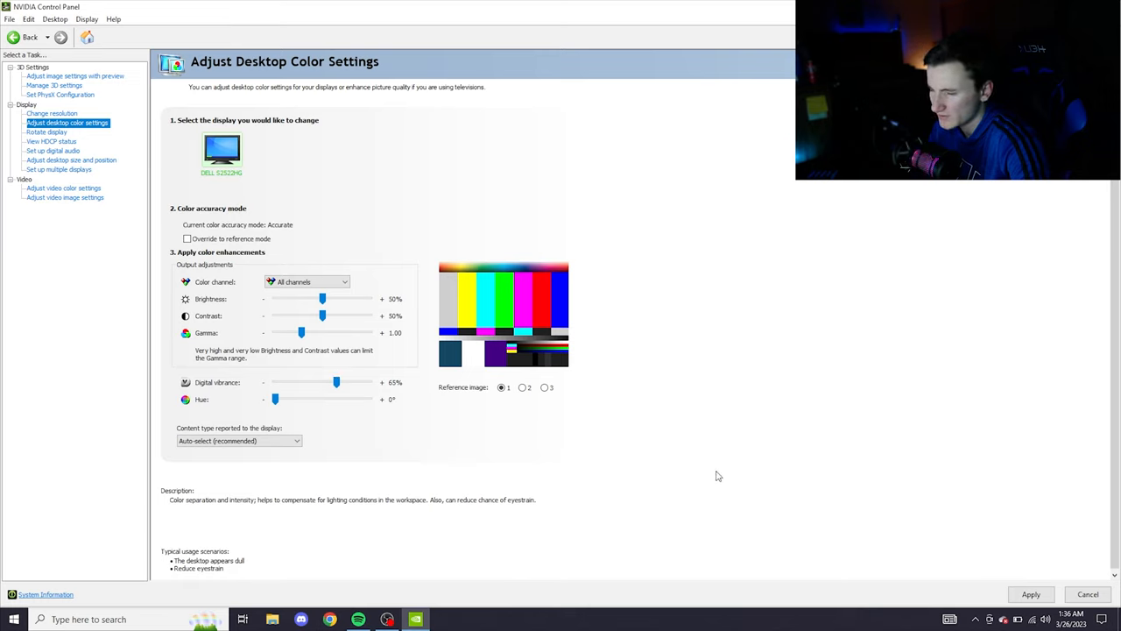
pyautogui.moveTo(921, 569)
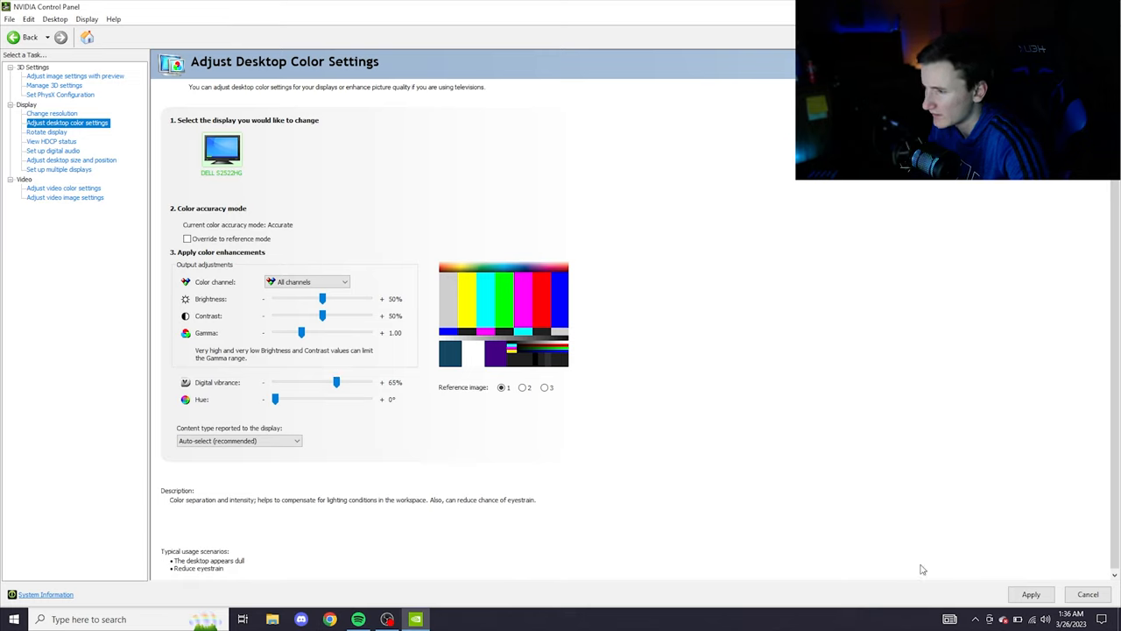
pyautogui.click(1031, 594)
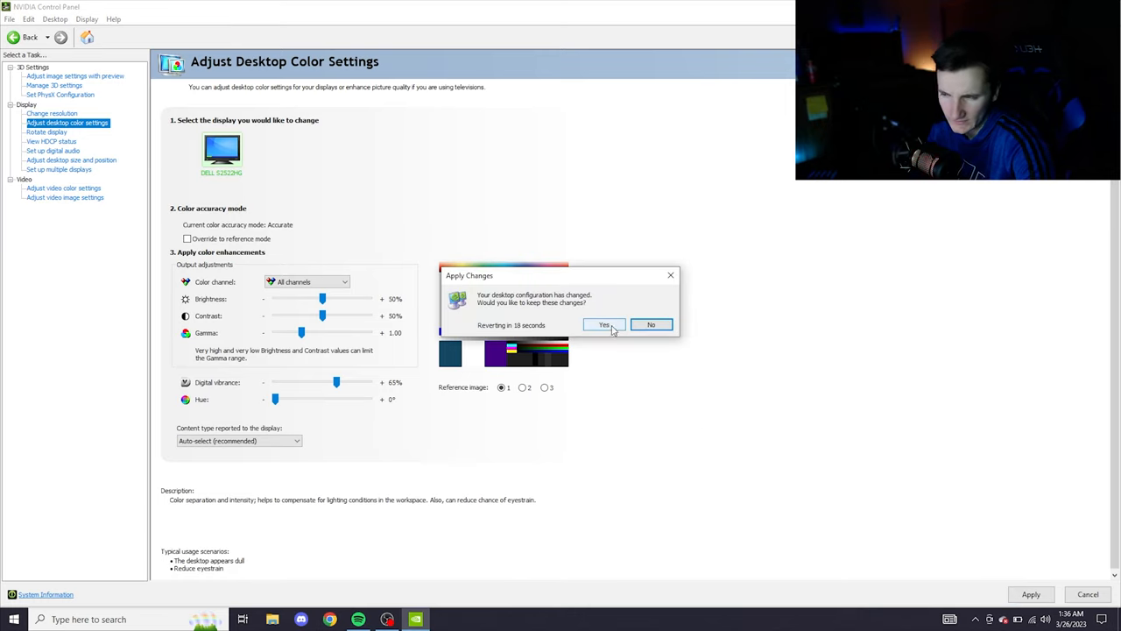
pyautogui.click(603, 324)
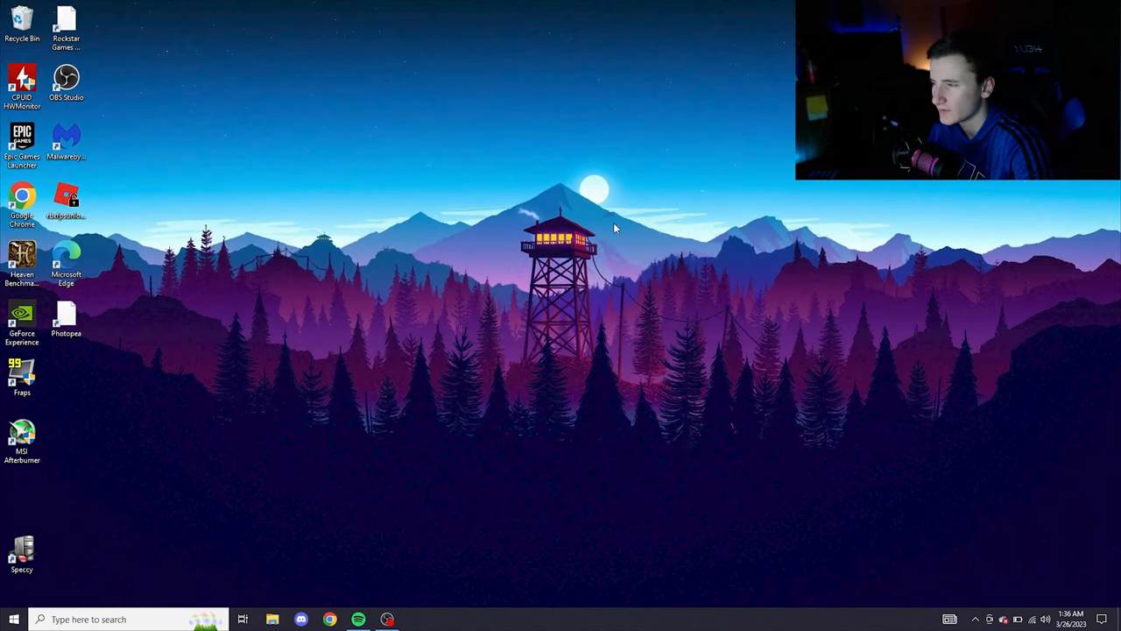
pyautogui.moveTo(329, 289)
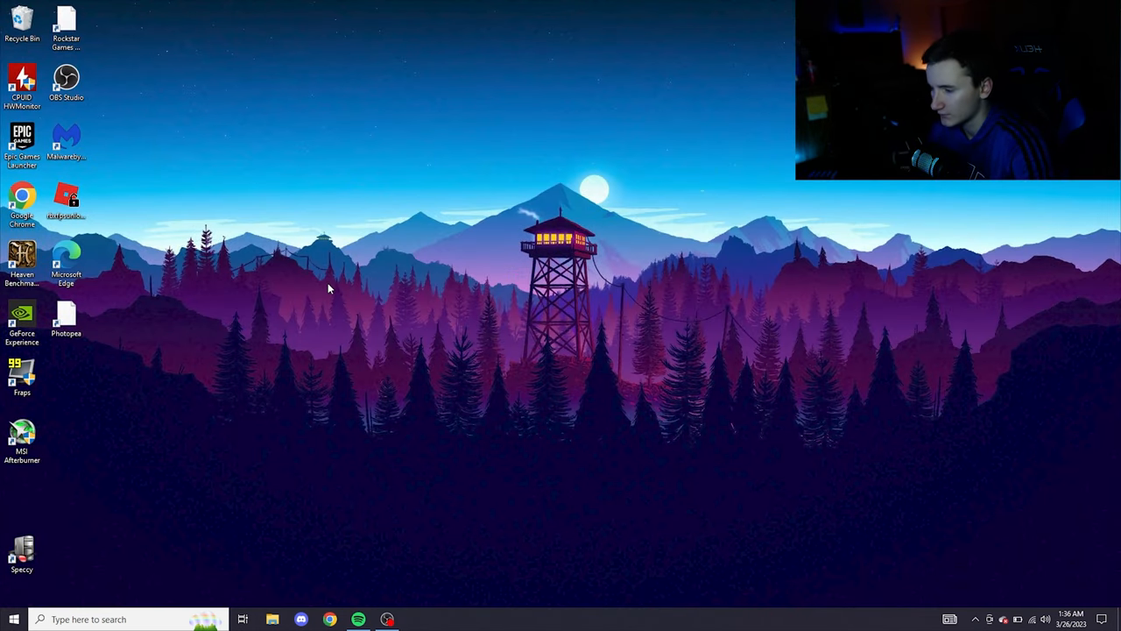